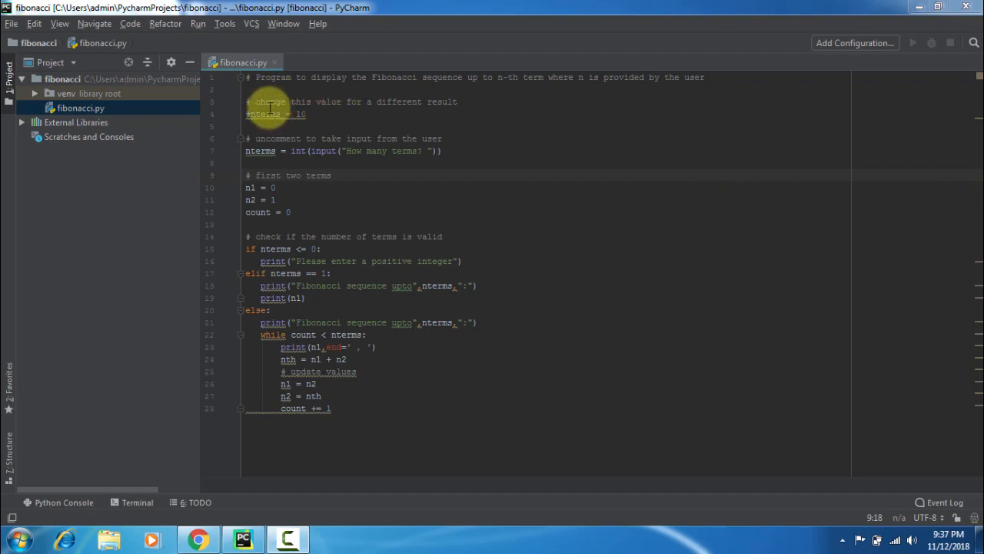
{"action": "mouse_move", "coordinate": [369, 112]}
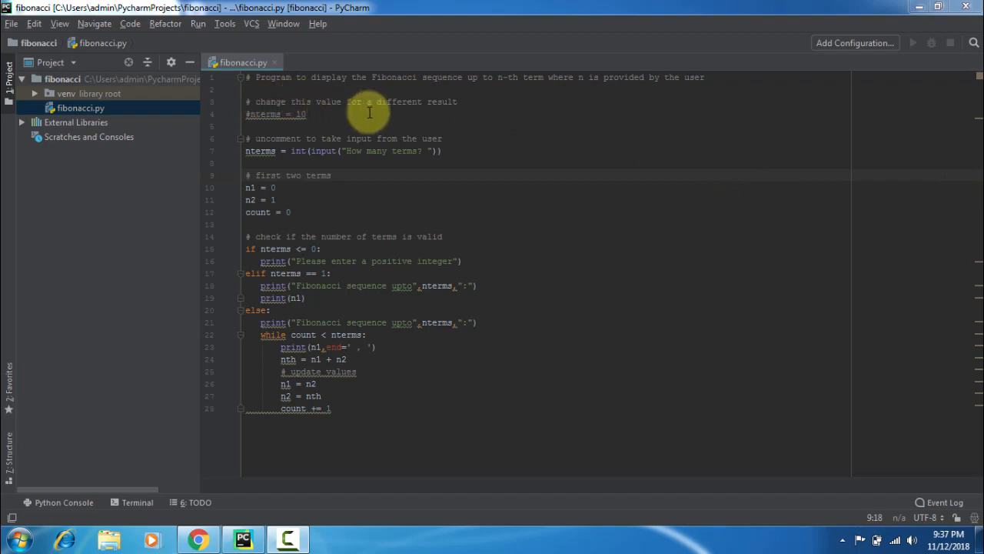
{"action": "mouse_move", "coordinate": [321, 113]}
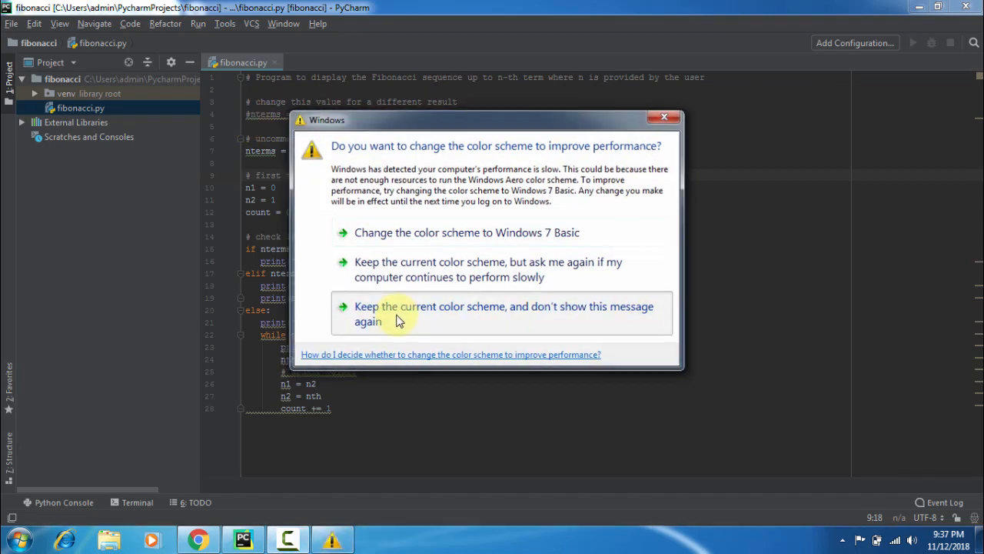
Dismiss the Windows color scheme performance prompt.
{"action": "left_click", "coordinate": [398, 321]}
{"action": "type", "text": "# "}
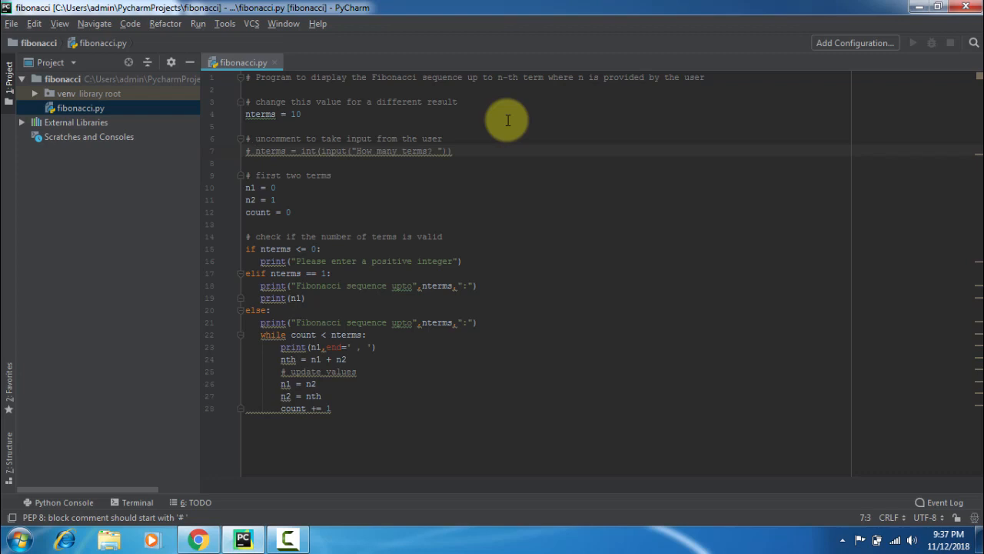
{"action": "mouse_move", "coordinate": [304, 178]}
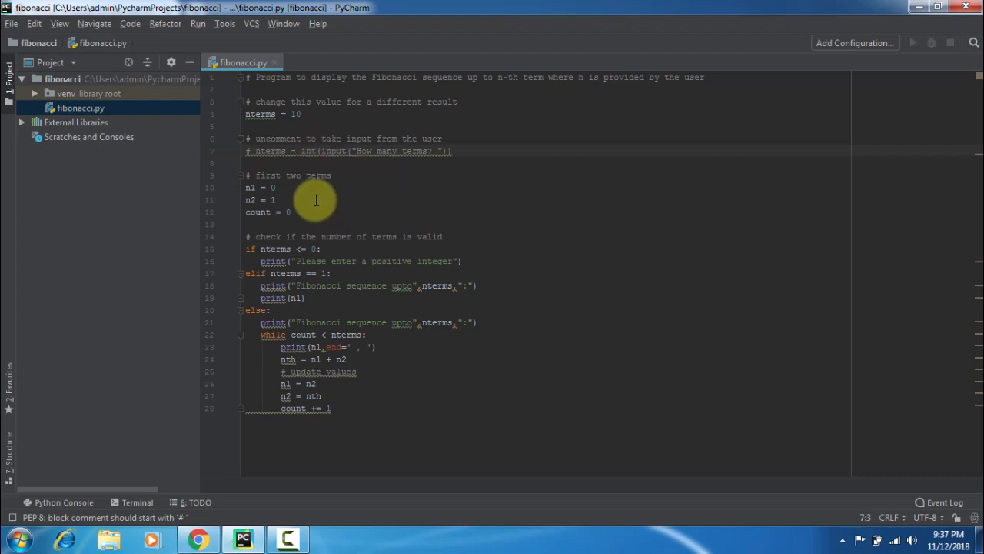
{"action": "mouse_move", "coordinate": [336, 189]}
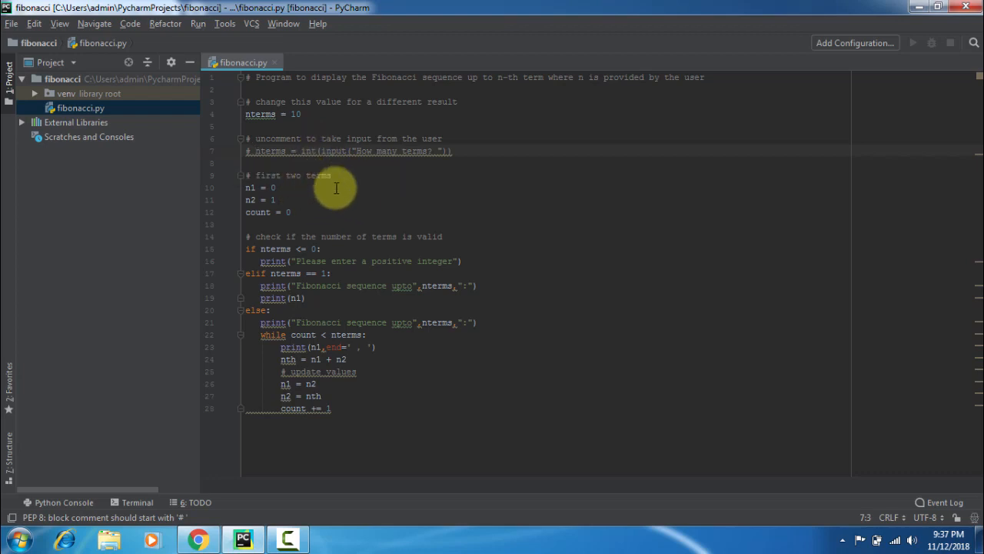
{"action": "mouse_move", "coordinate": [288, 188]}
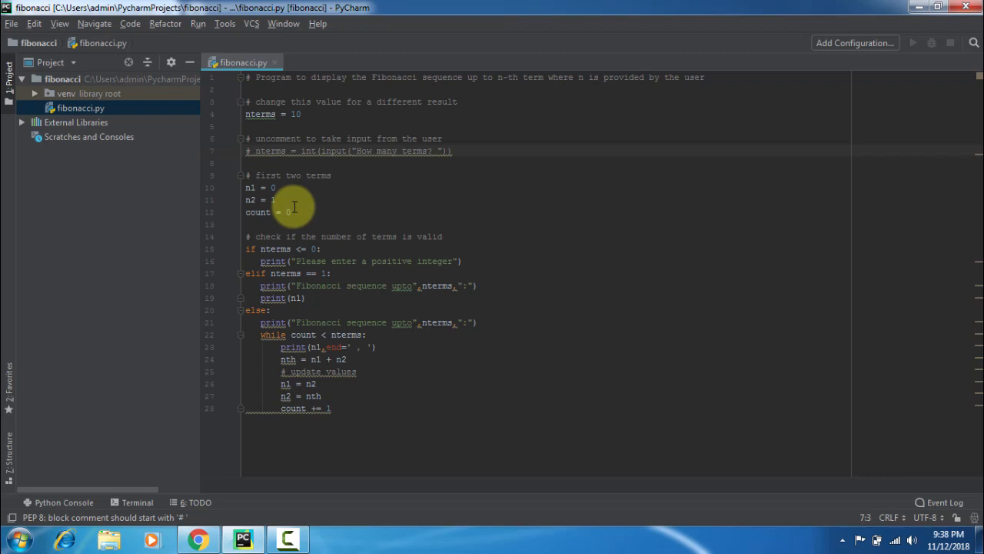
{"action": "mouse_move", "coordinate": [311, 217]}
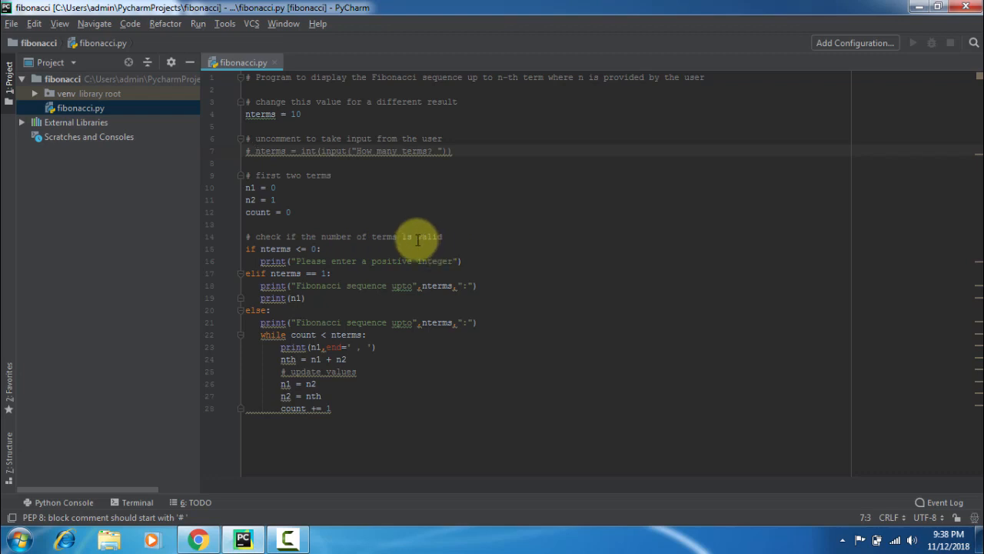
{"action": "mouse_move", "coordinate": [323, 249]}
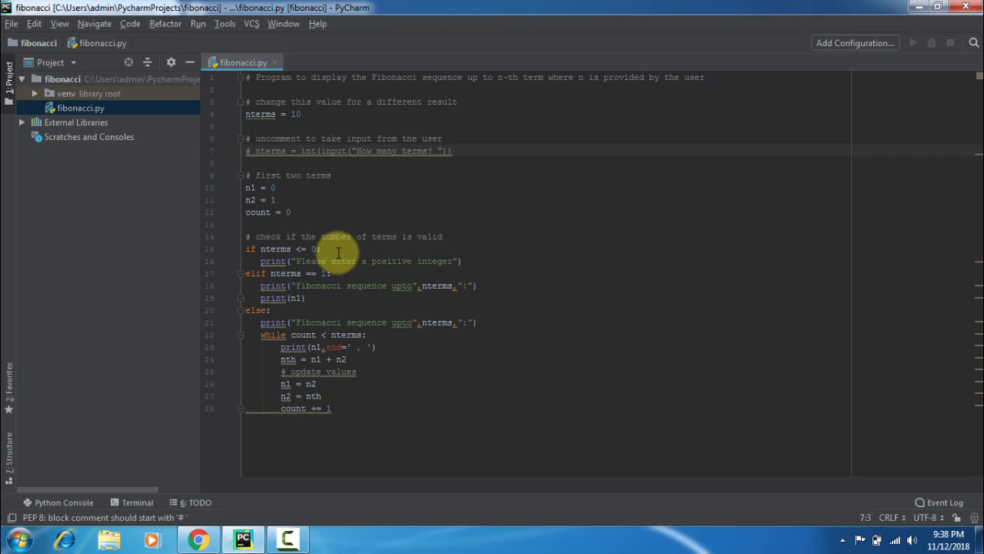
{"action": "mouse_move", "coordinate": [402, 268]}
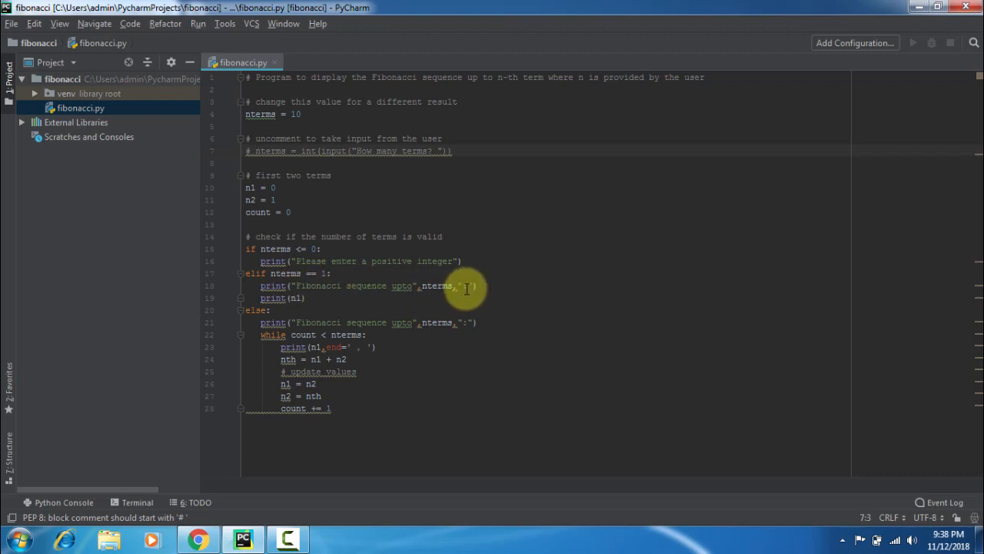
{"action": "mouse_move", "coordinate": [471, 288]}
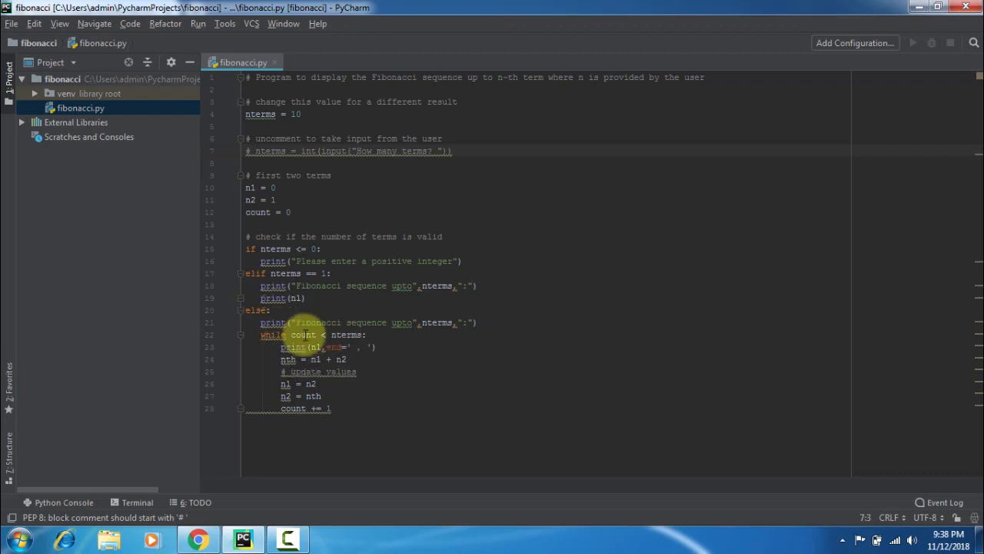
{"action": "mouse_move", "coordinate": [442, 336]}
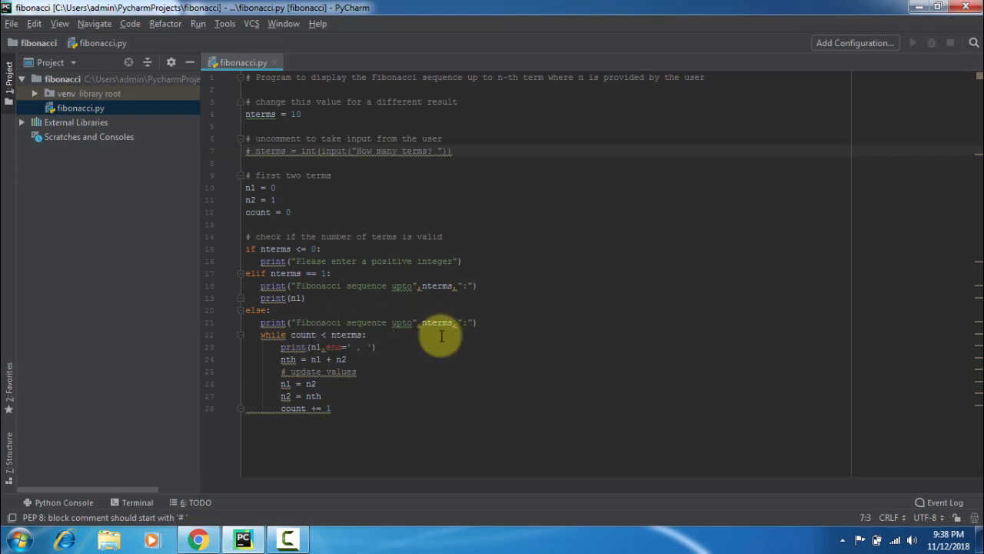
{"action": "mouse_move", "coordinate": [331, 350]}
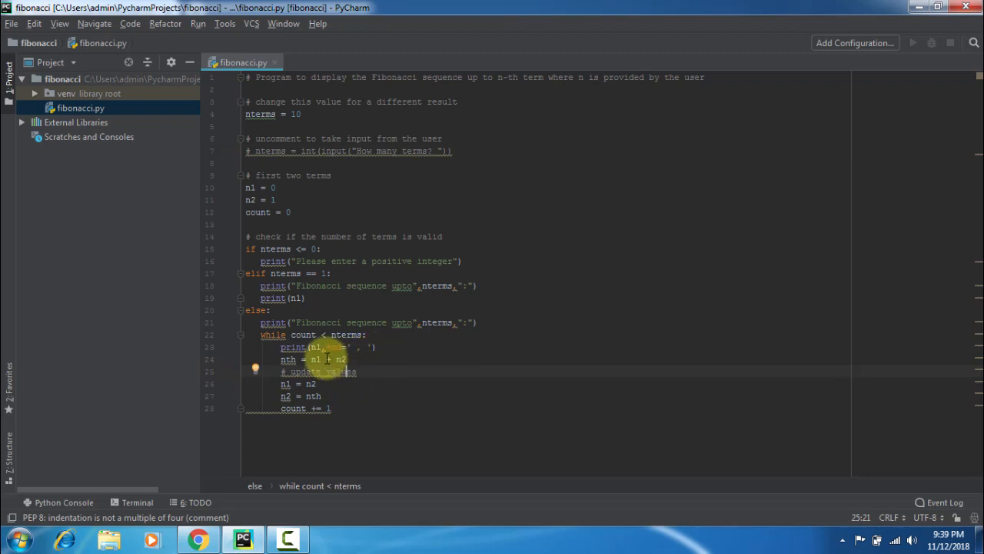
{"action": "mouse_move", "coordinate": [350, 366]}
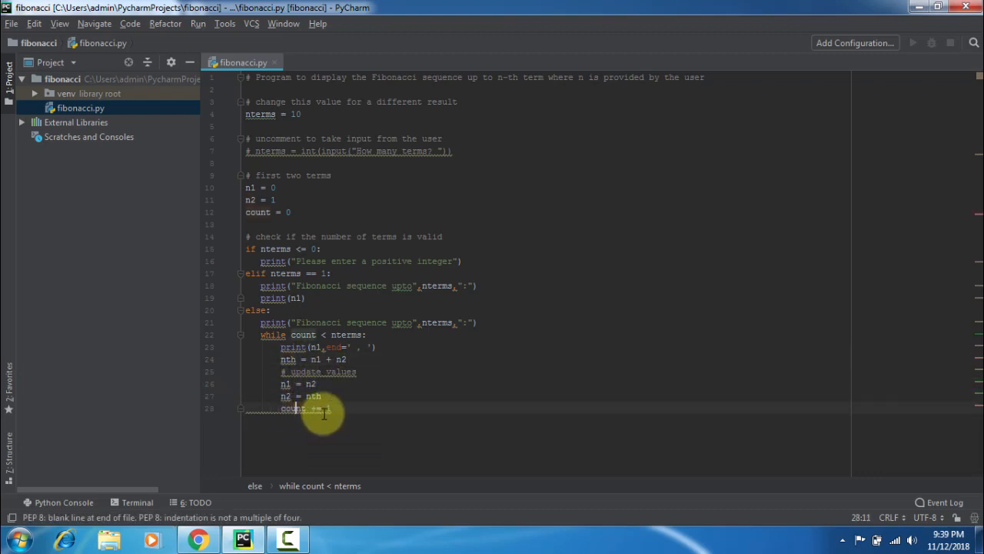
{"action": "mouse_move", "coordinate": [323, 411]}
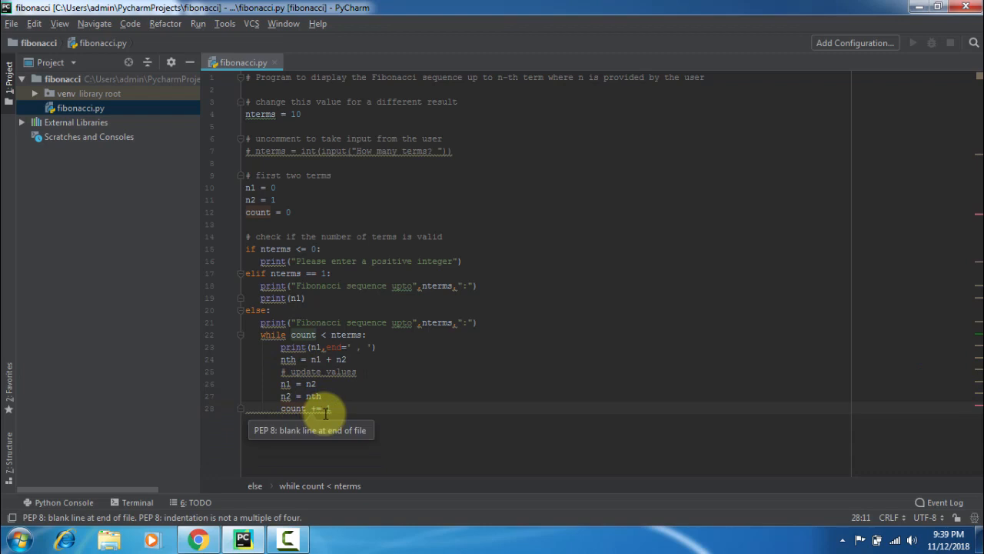
{"action": "mouse_move", "coordinate": [346, 428]}
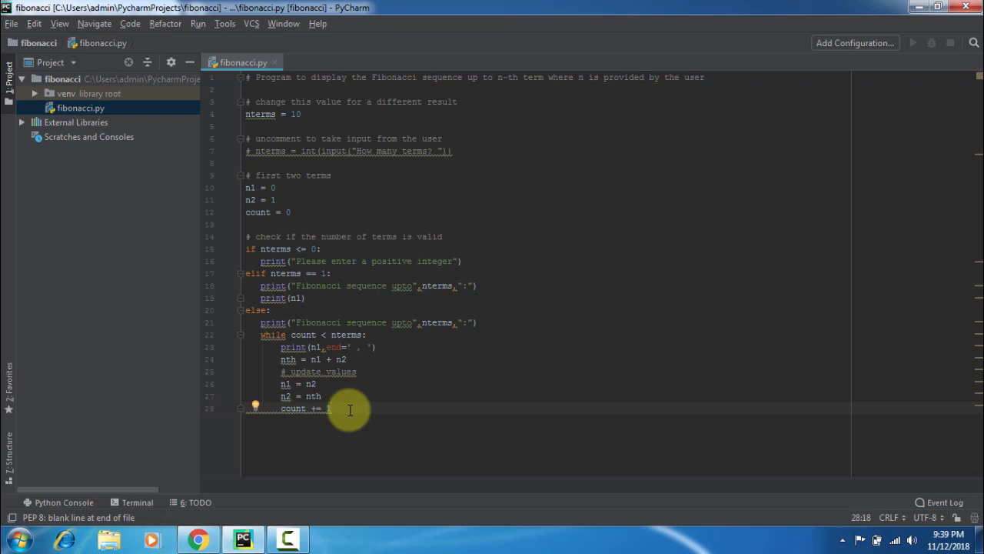
{"action": "mouse_move", "coordinate": [392, 238]}
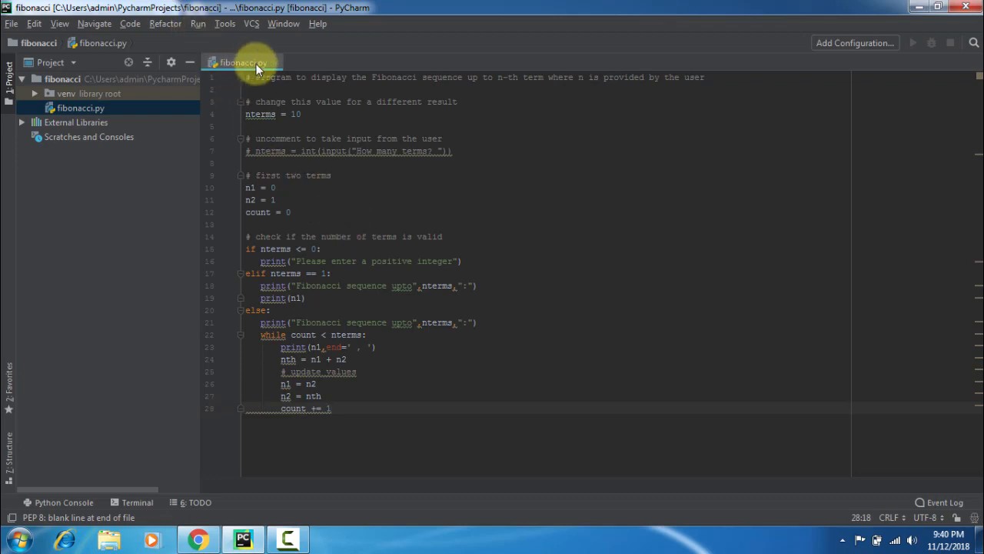
Run fibonacci.py with nterms = 10, printing terms 0 through 34.
{"action": "left_click", "coordinate": [198, 23]}
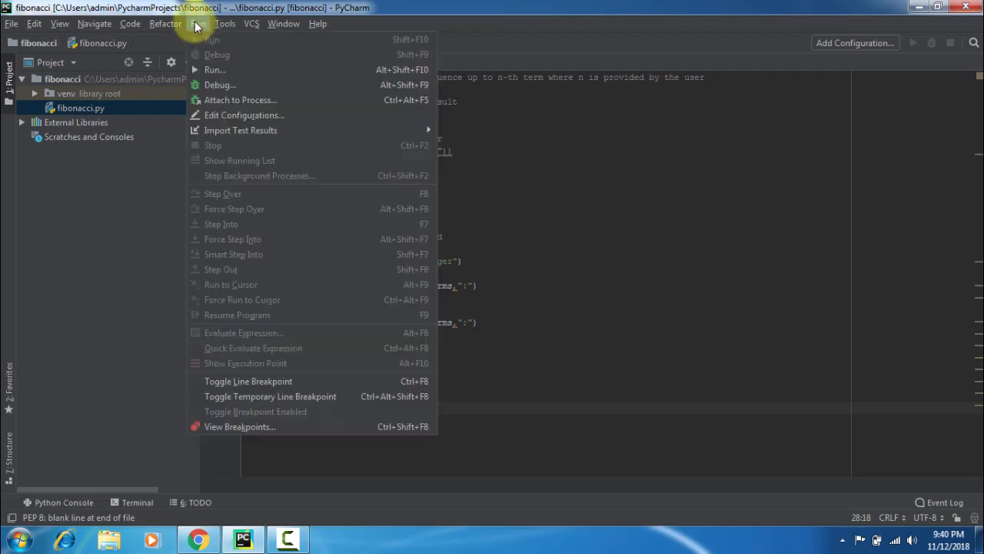
{"action": "left_click", "coordinate": [199, 23]}
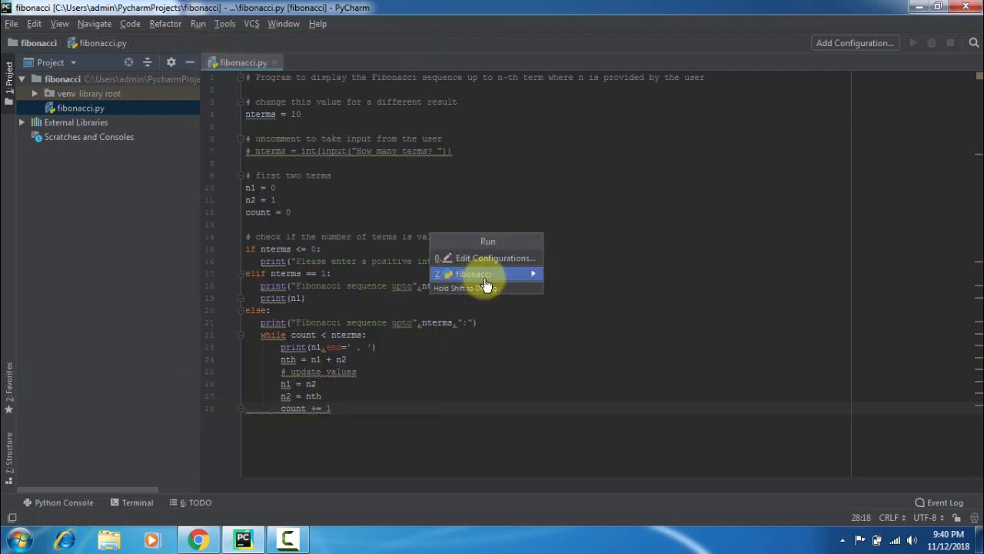
{"action": "left_click", "coordinate": [474, 273]}
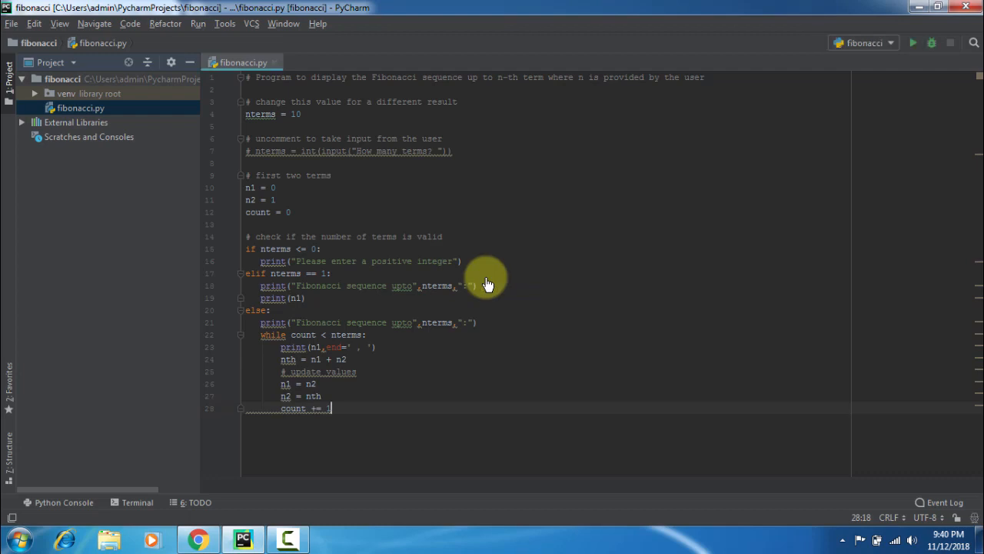
{"action": "left_click", "coordinate": [912, 42]}
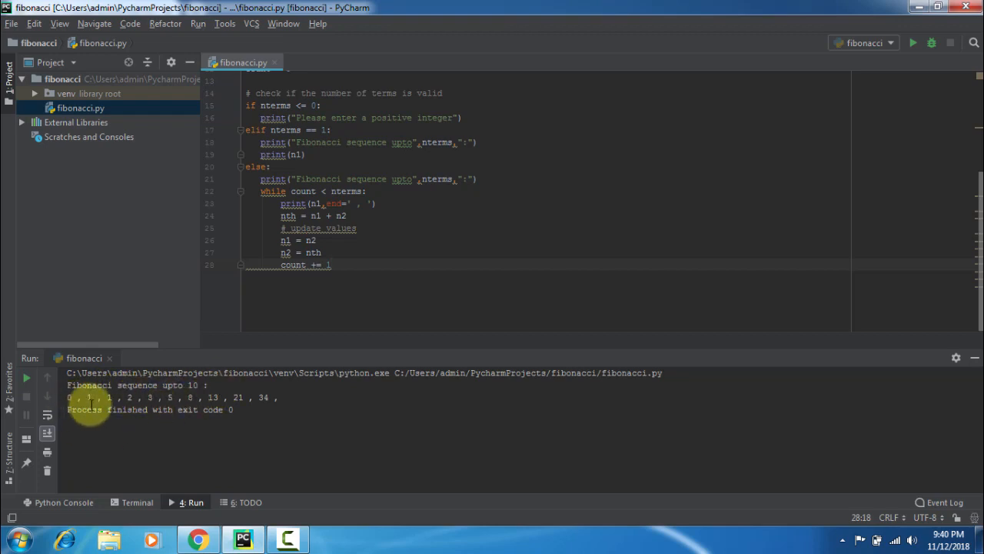
{"action": "mouse_move", "coordinate": [189, 415]}
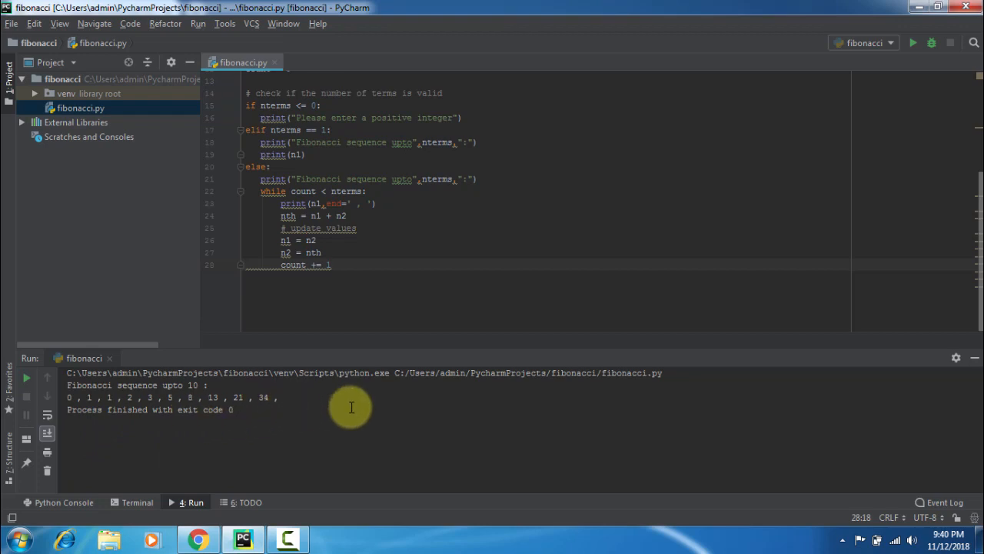
{"action": "mouse_move", "coordinate": [411, 232]}
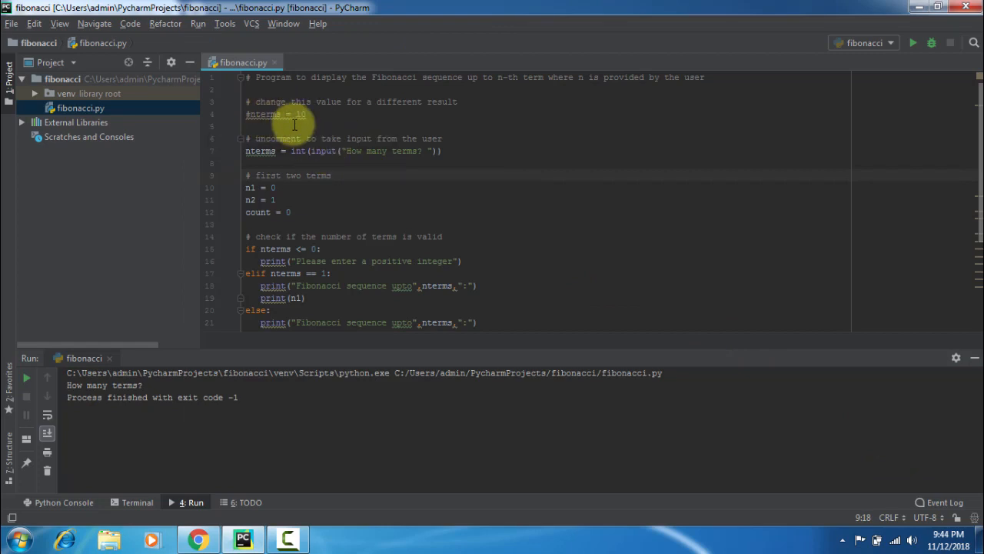
{"action": "mouse_move", "coordinate": [325, 125]}
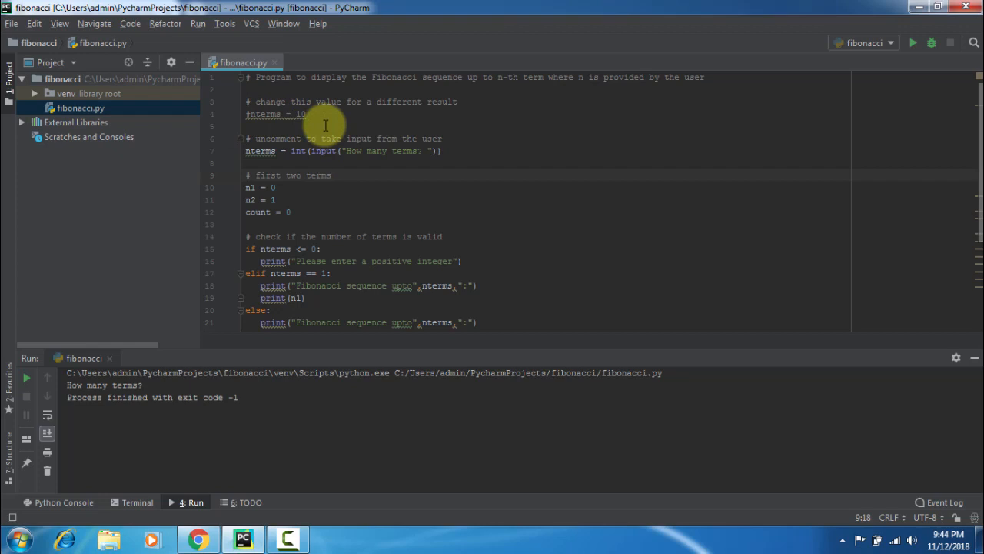
{"action": "mouse_move", "coordinate": [254, 150]}
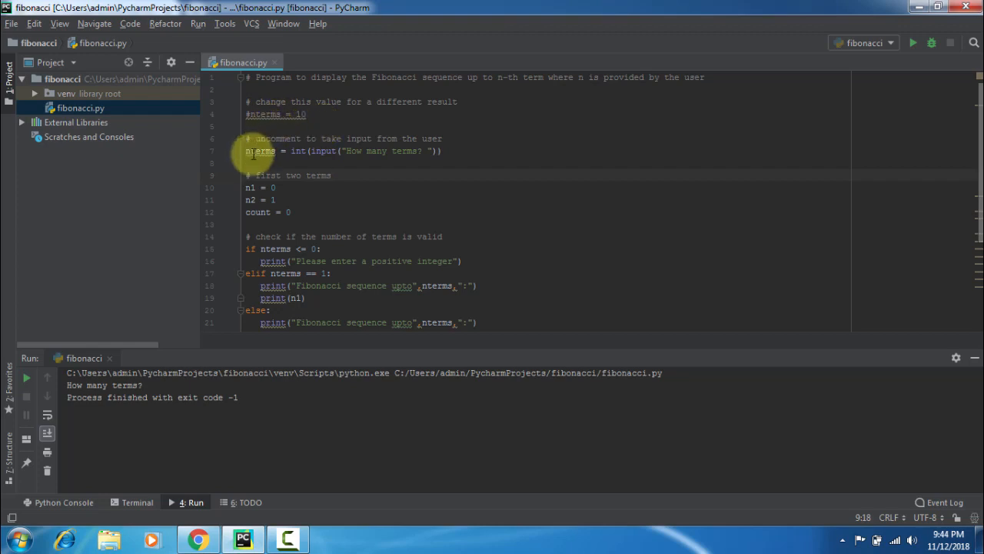
{"action": "mouse_move", "coordinate": [261, 150]}
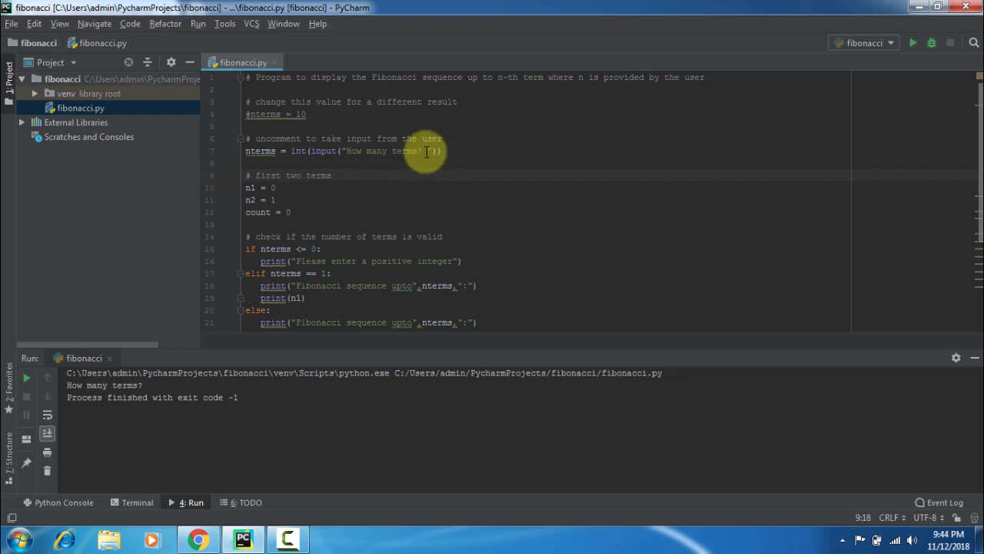
{"action": "mouse_move", "coordinate": [451, 151]}
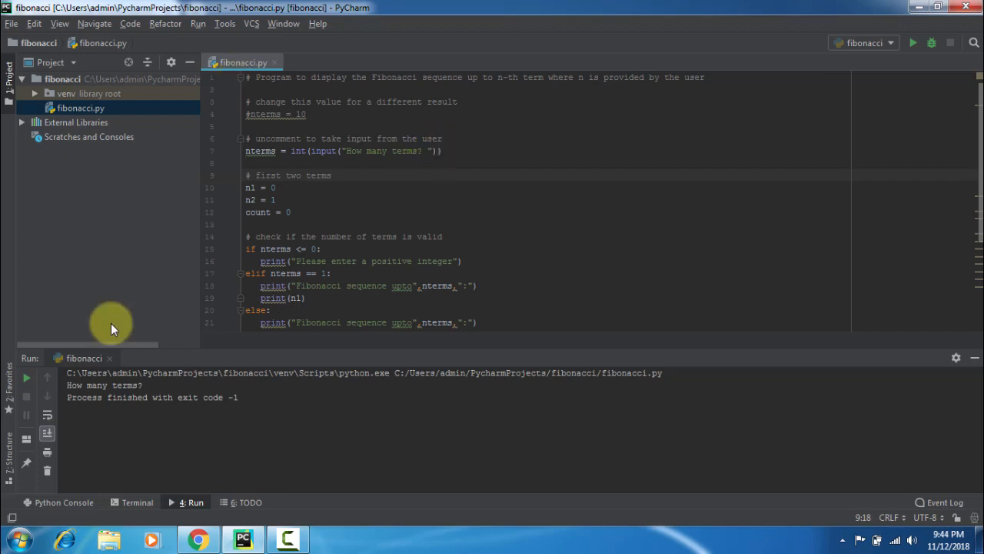
Run 'fibonacci', then rerun it, entering 10 and then 15 terms.
{"action": "left_click", "coordinate": [198, 23]}
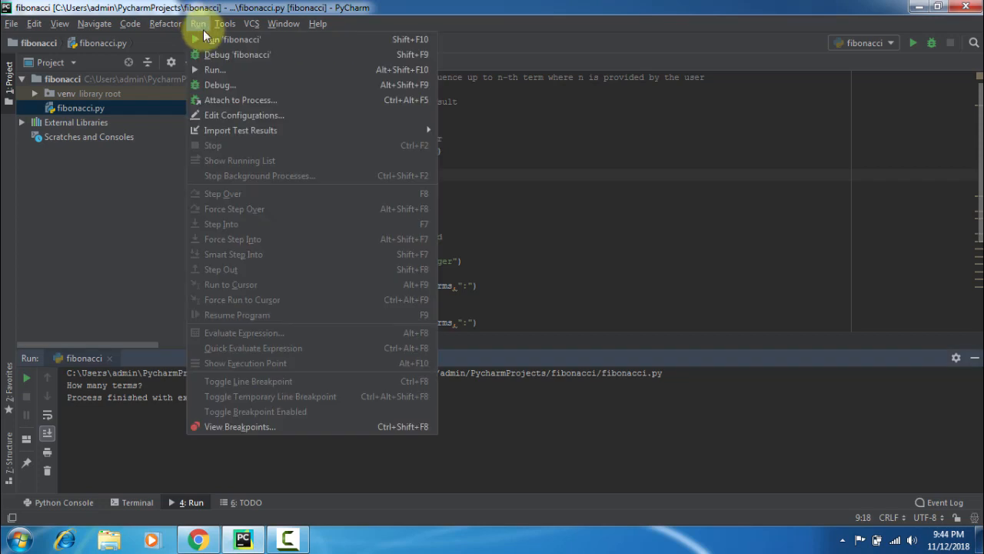
{"action": "left_click", "coordinate": [230, 39]}
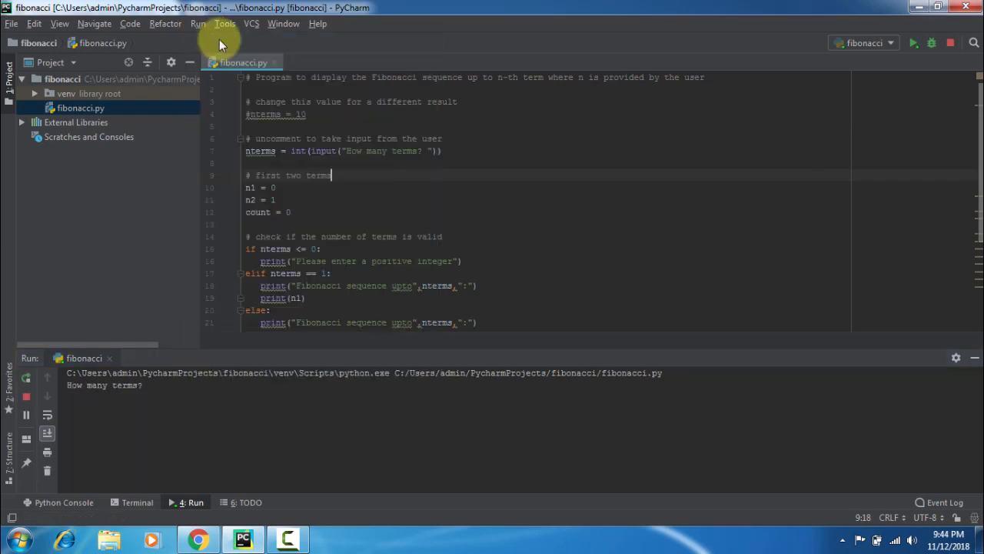
{"action": "mouse_move", "coordinate": [150, 385]}
{"action": "type", "text": "5"}
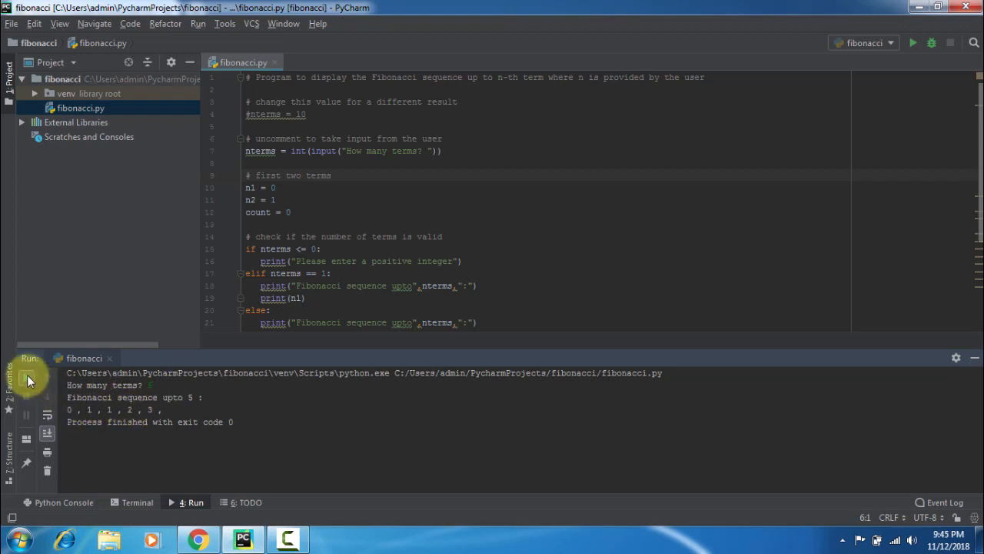
{"action": "left_click", "coordinate": [26, 378]}
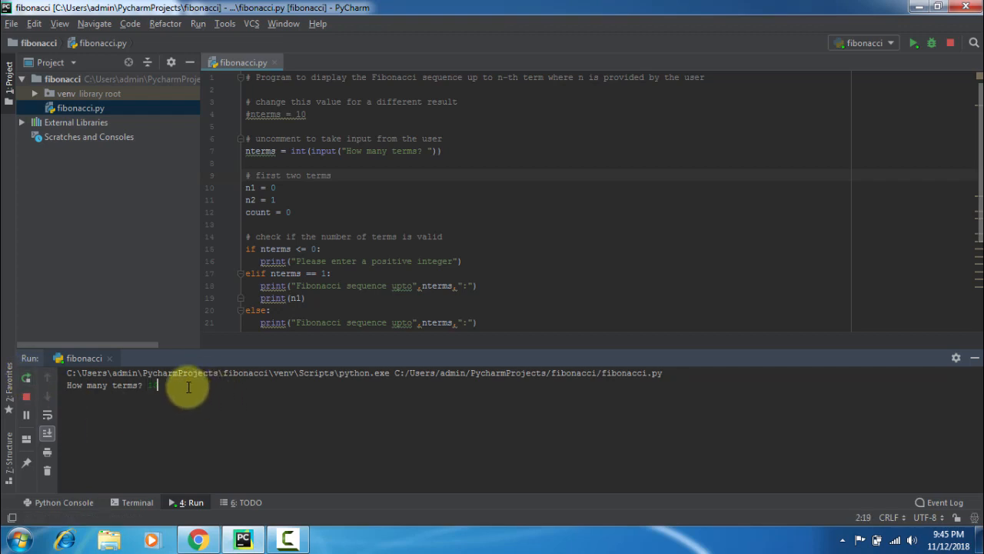
{"action": "type", "text": "10"}
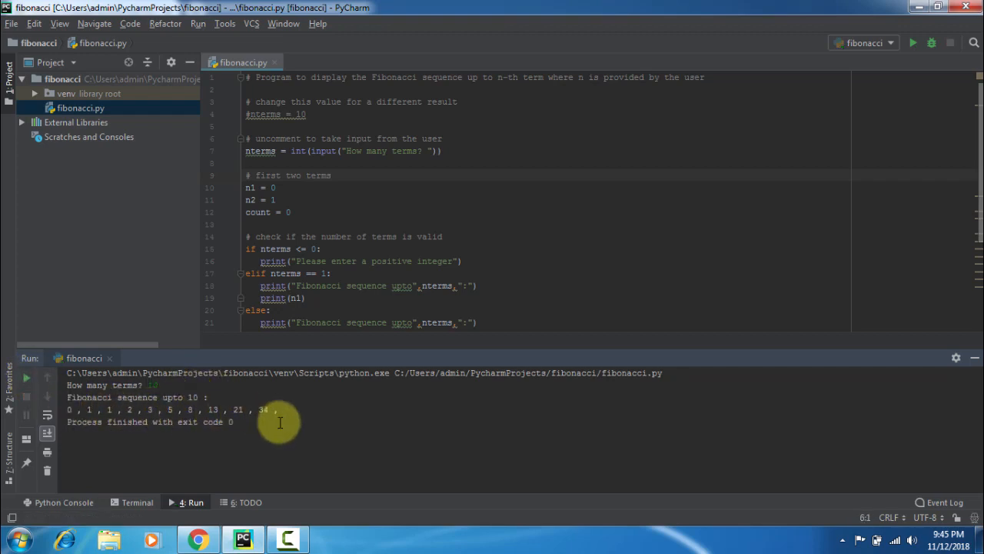
{"action": "mouse_move", "coordinate": [294, 427]}
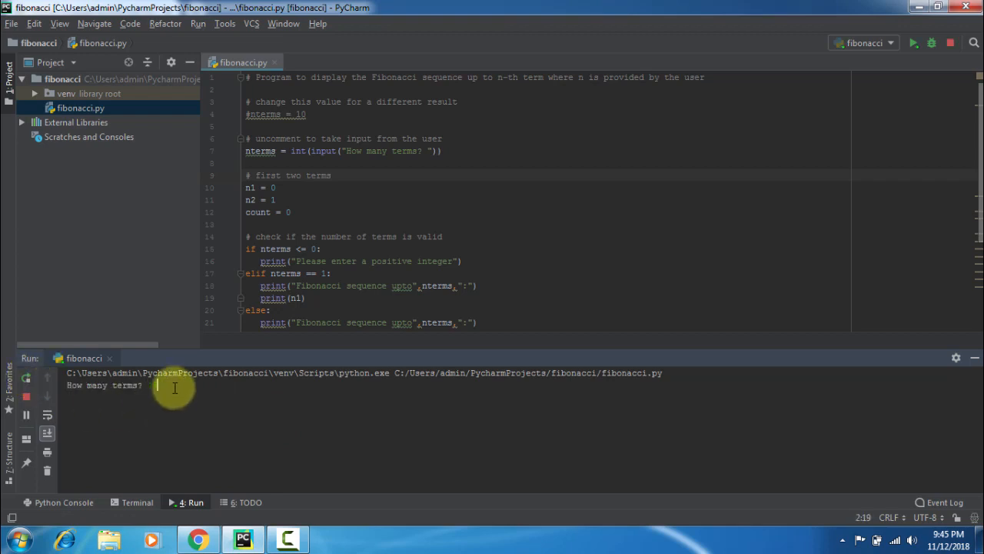
{"action": "type", "text": "15"}
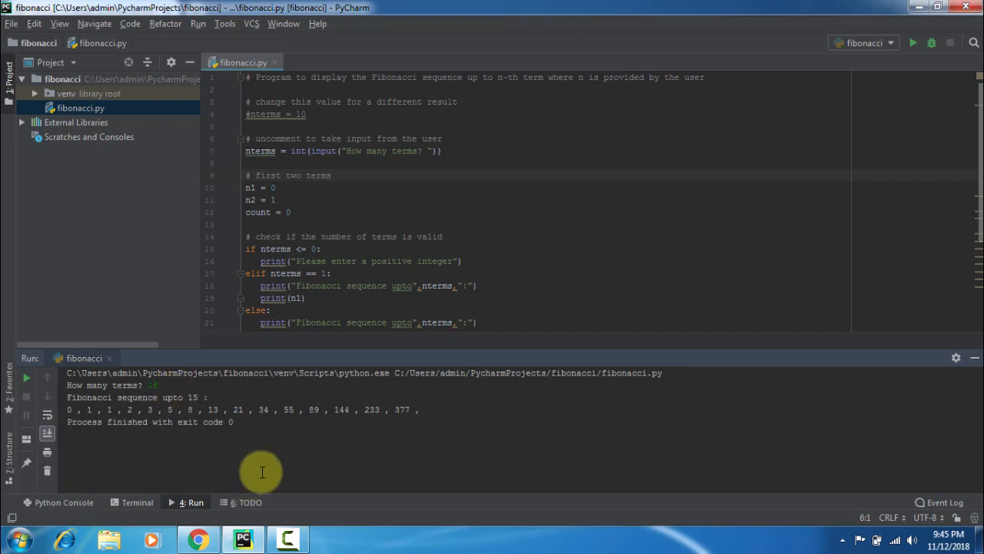
{"action": "mouse_move", "coordinate": [515, 194]}
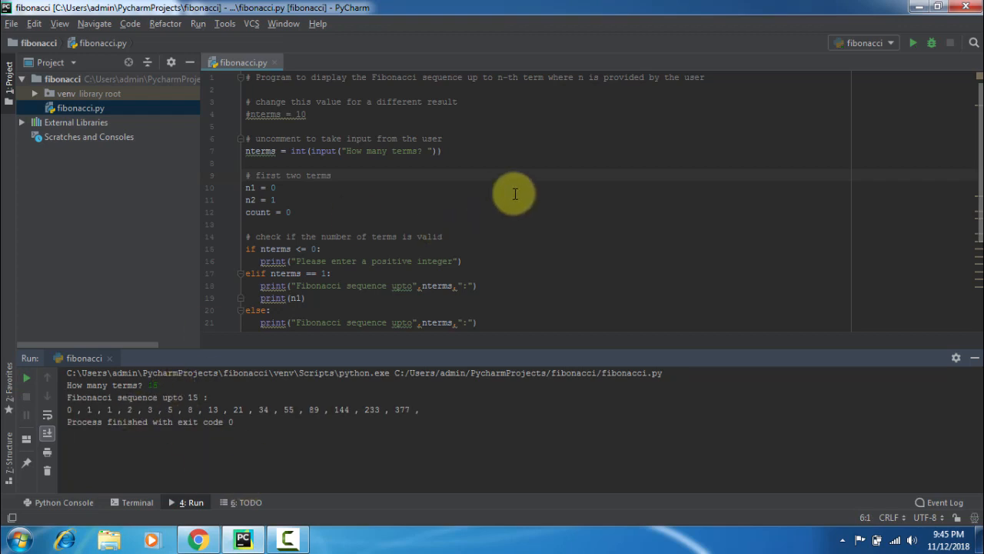
{"action": "left_click", "coordinate": [277, 200]}
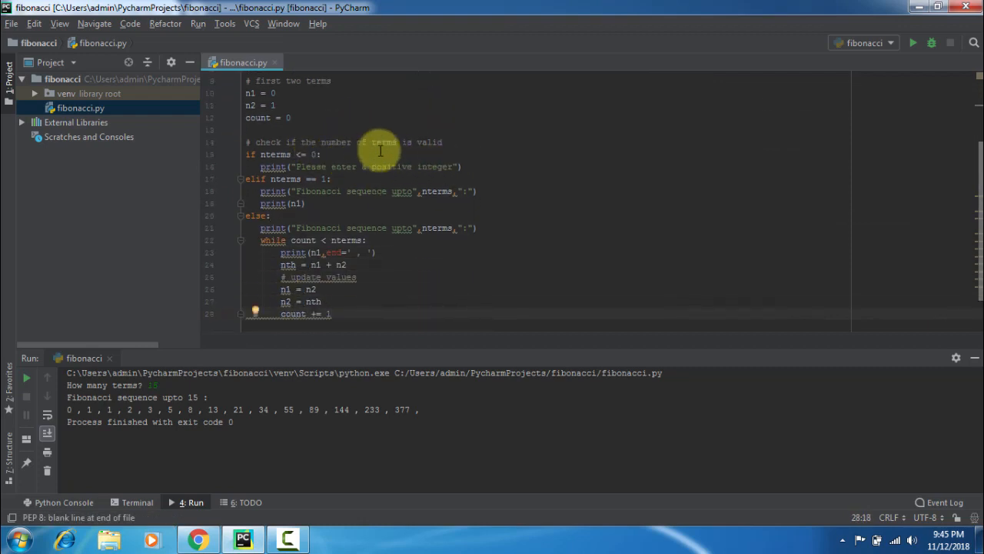
{"action": "mouse_move", "coordinate": [407, 207]}
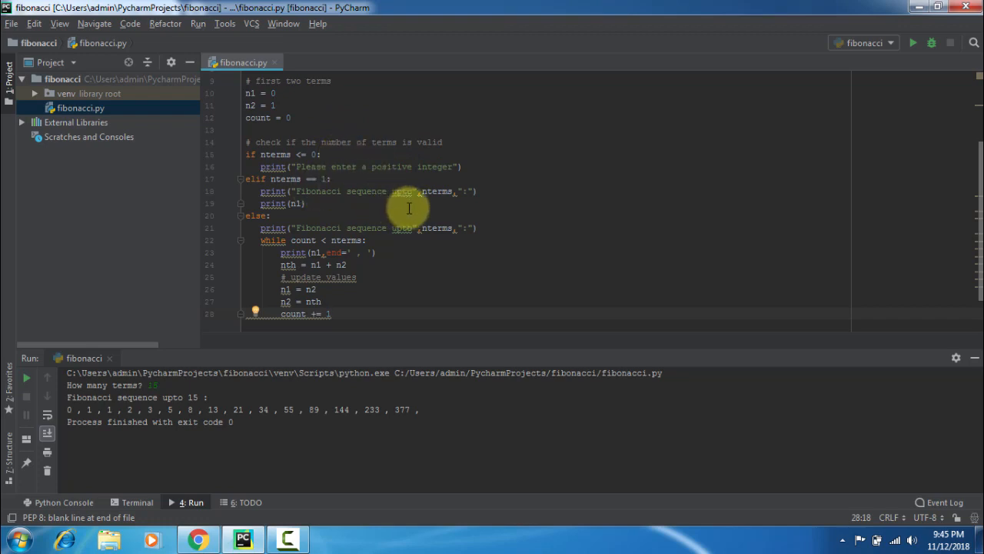
{"action": "mouse_move", "coordinate": [305, 218]}
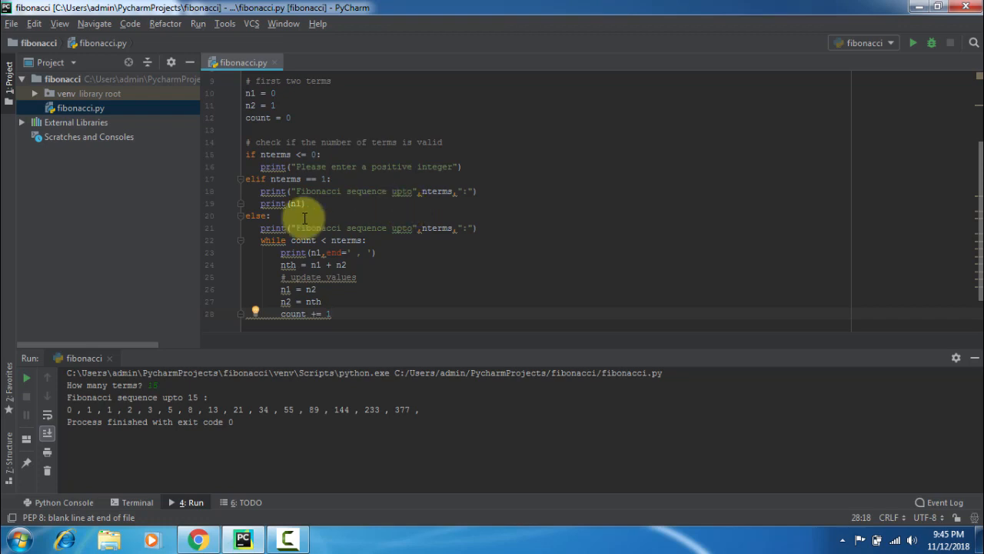
{"action": "mouse_move", "coordinate": [399, 244]}
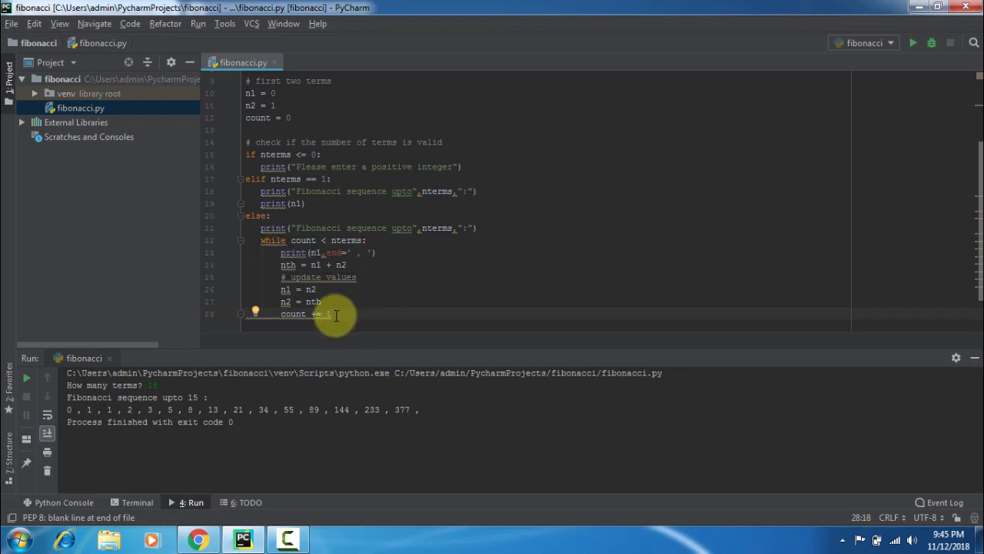
{"action": "mouse_move", "coordinate": [588, 224]}
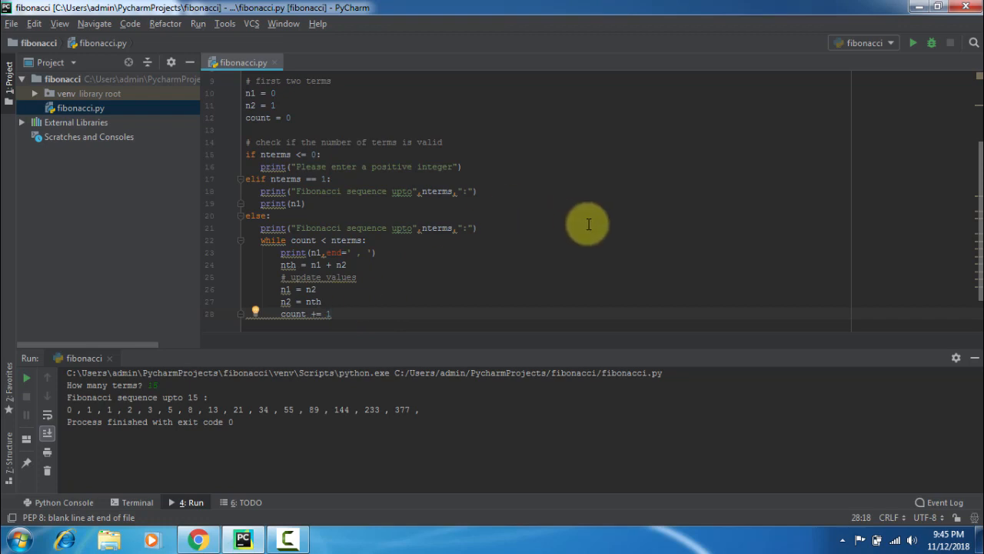
{"action": "mouse_move", "coordinate": [964, 175]}
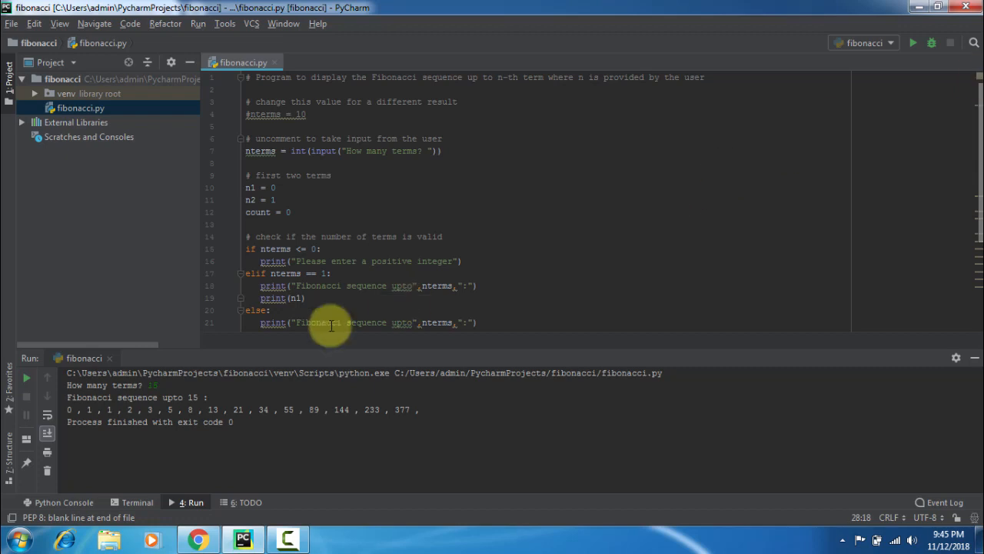
{"action": "mouse_move", "coordinate": [320, 357]}
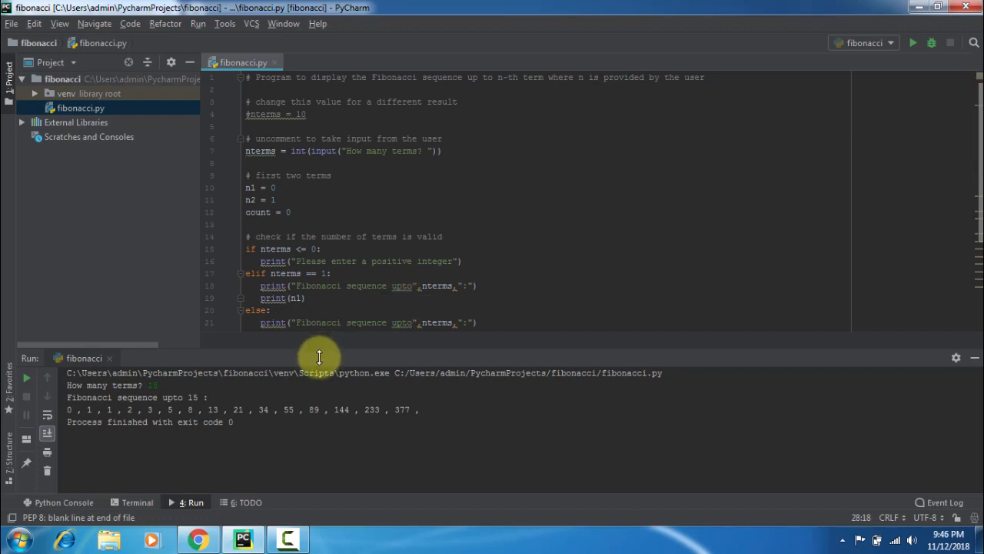